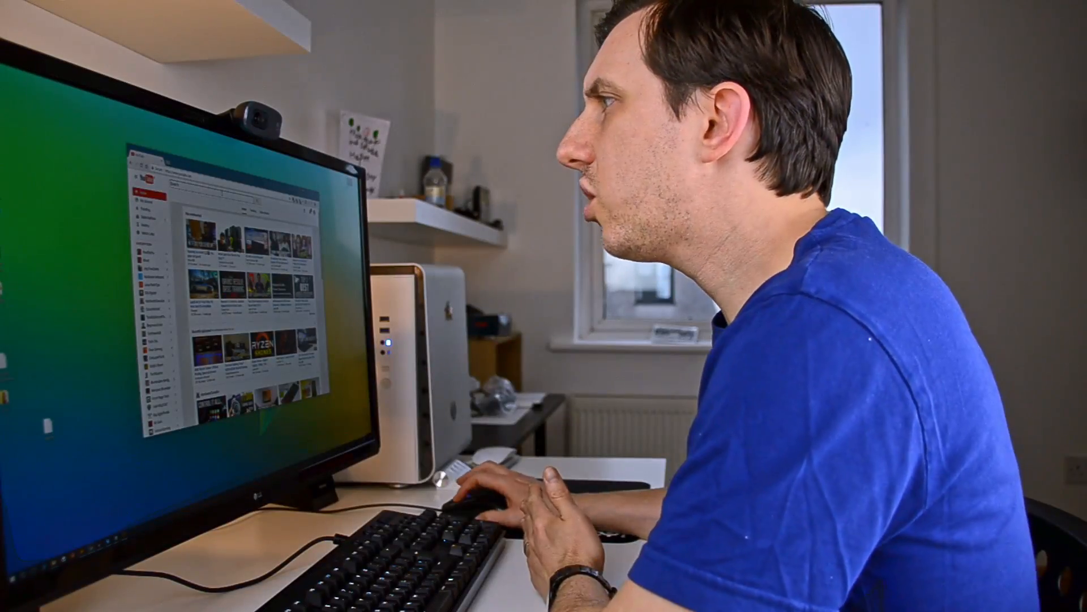
Search YouTube for 'osd ingame'
{"action": "type", "text": "osd ingame"}
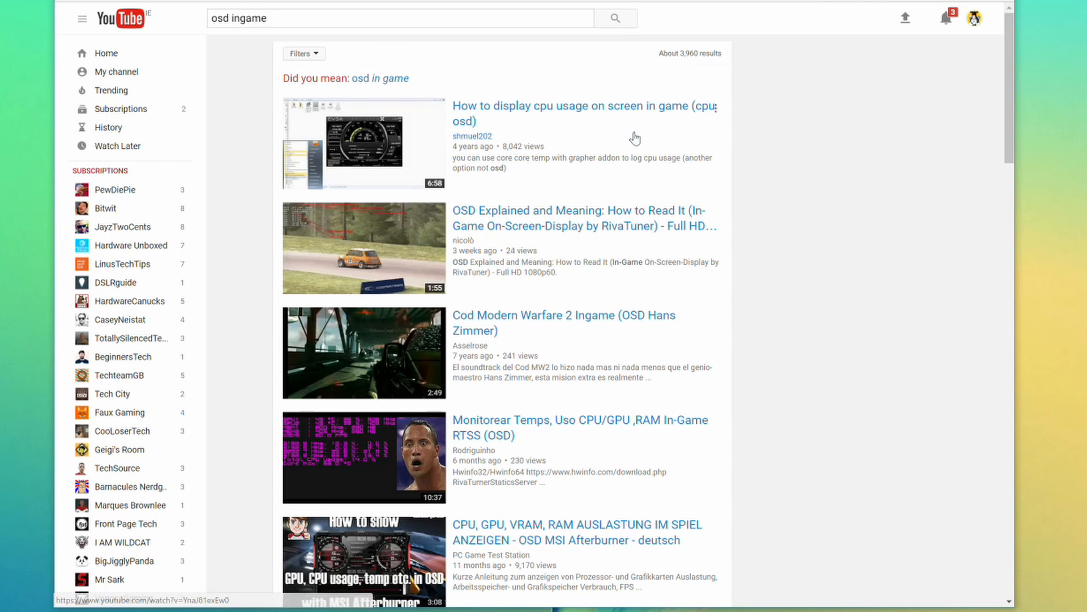
{"action": "scroll", "scroll_direction": "down", "scroll_amount": 3}
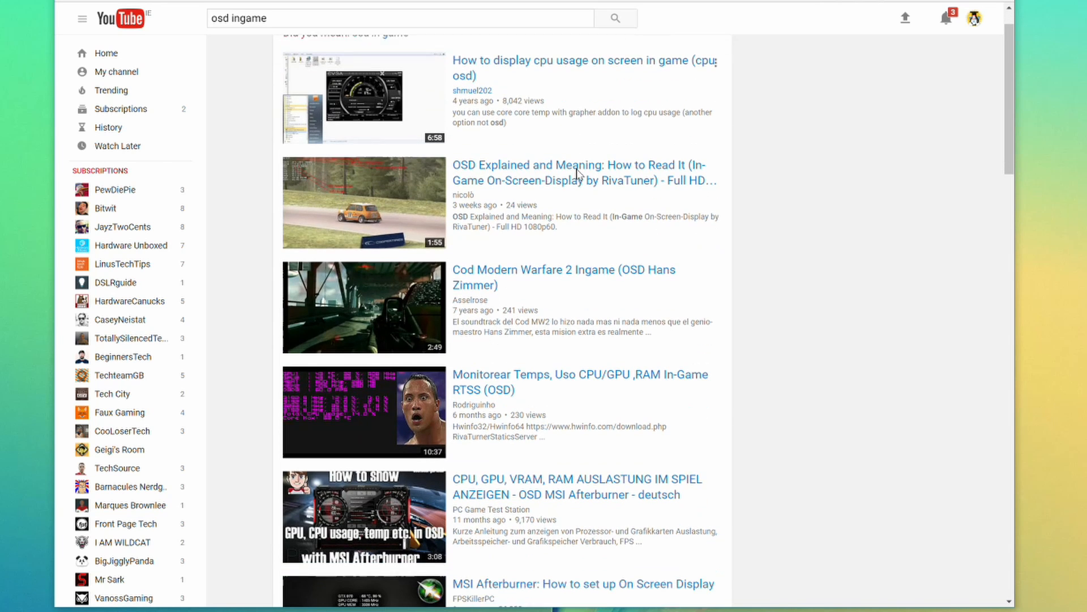
{"action": "scroll", "scroll_direction": "down", "scroll_amount": 3}
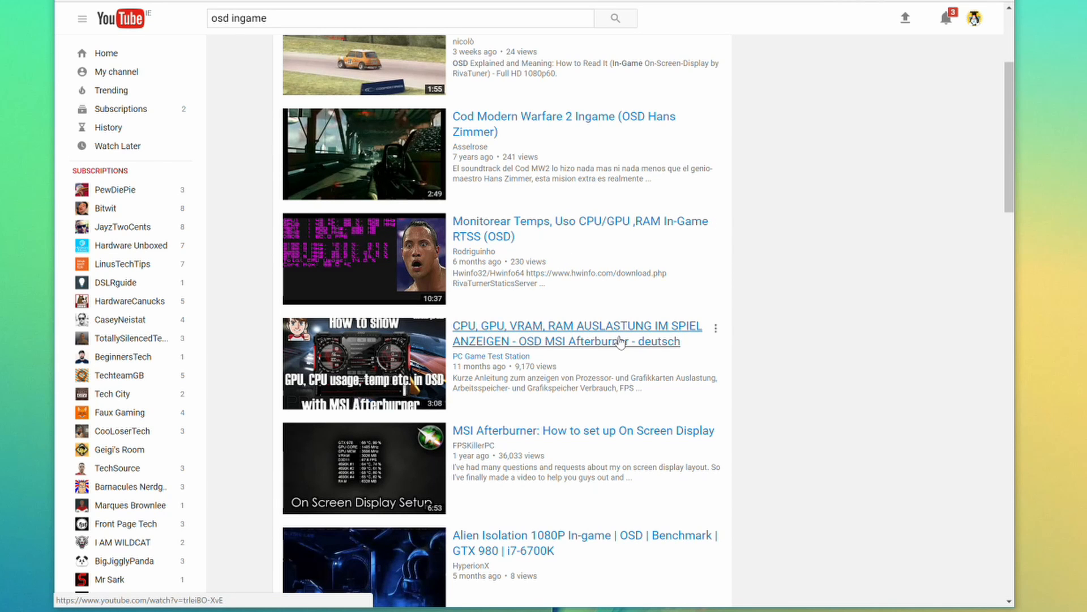
{"action": "scroll", "scroll_direction": "down", "scroll_amount": 3}
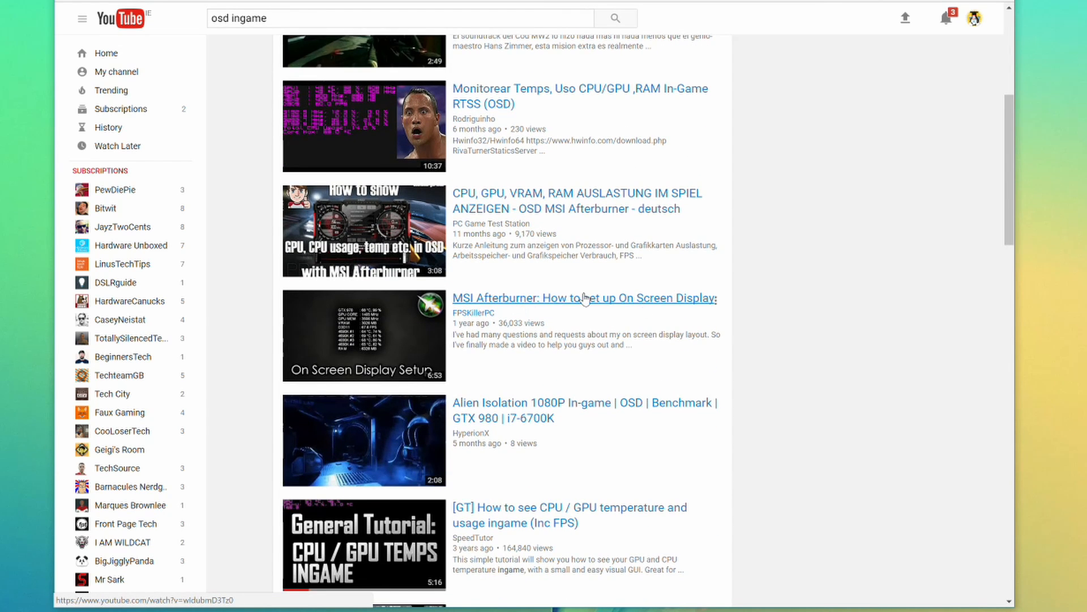
{"action": "scroll", "scroll_direction": "down", "scroll_amount": 3}
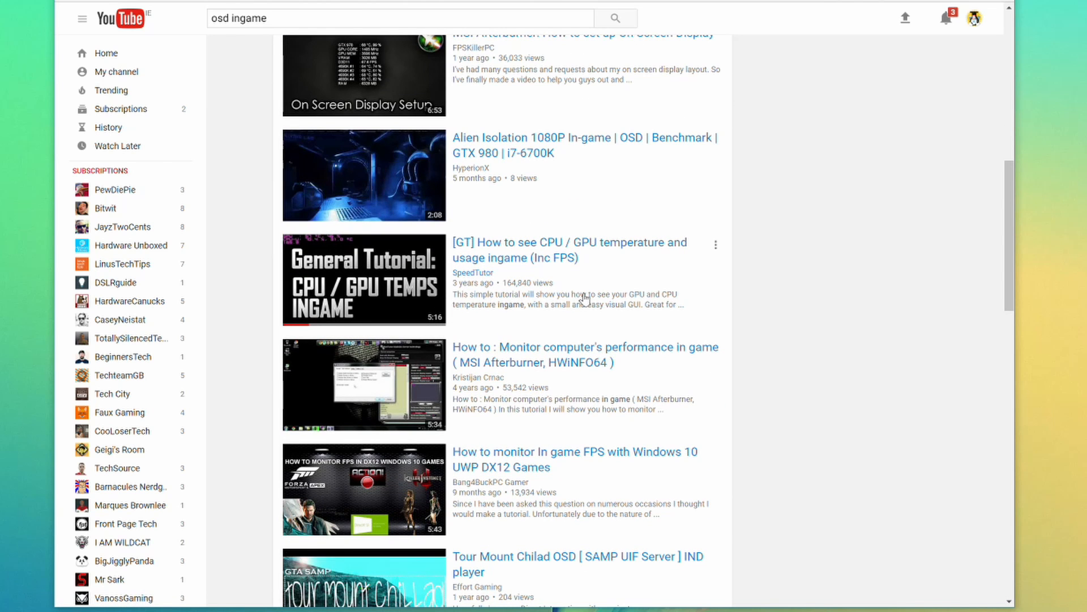
{"action": "scroll", "scroll_direction": "down", "scroll_amount": 3}
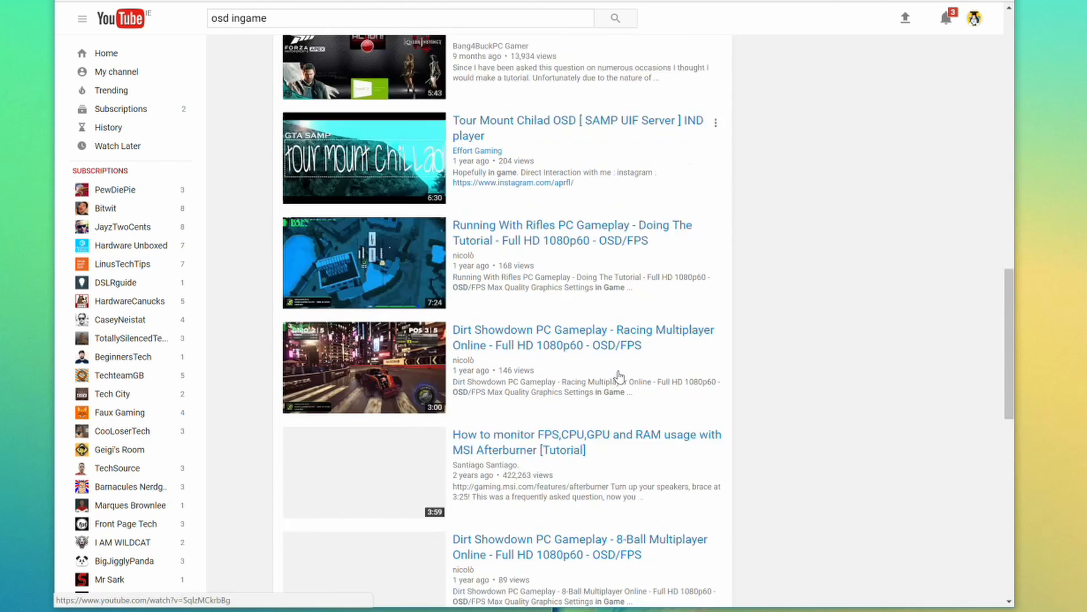
{"action": "scroll", "scroll_direction": "down", "scroll_amount": 3}
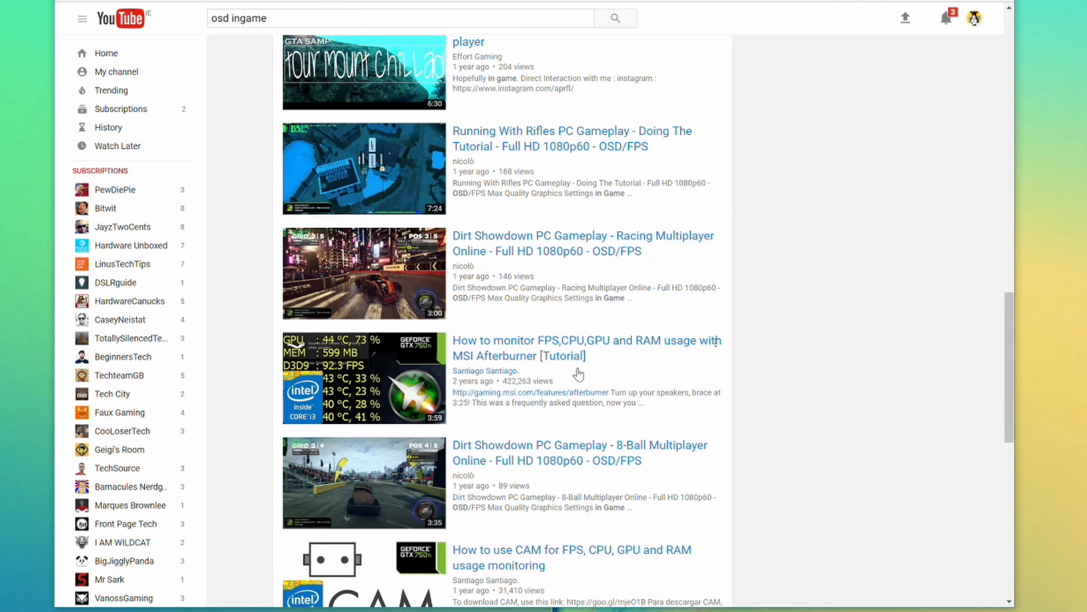
{"action": "mouse_move", "coordinate": [586, 348]}
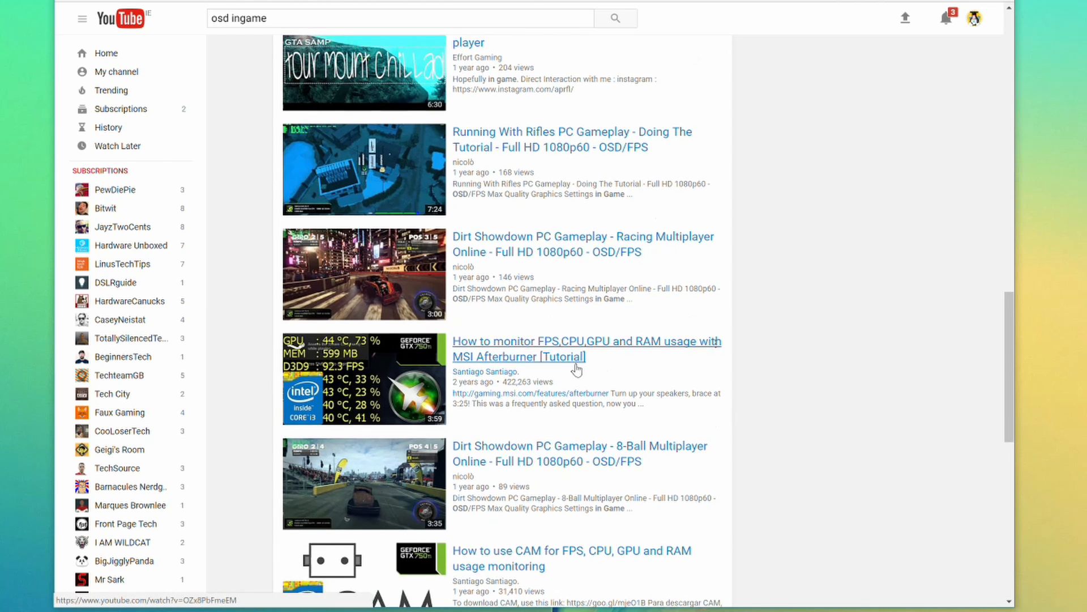
{"action": "scroll", "scroll_direction": "down", "scroll_amount": 3}
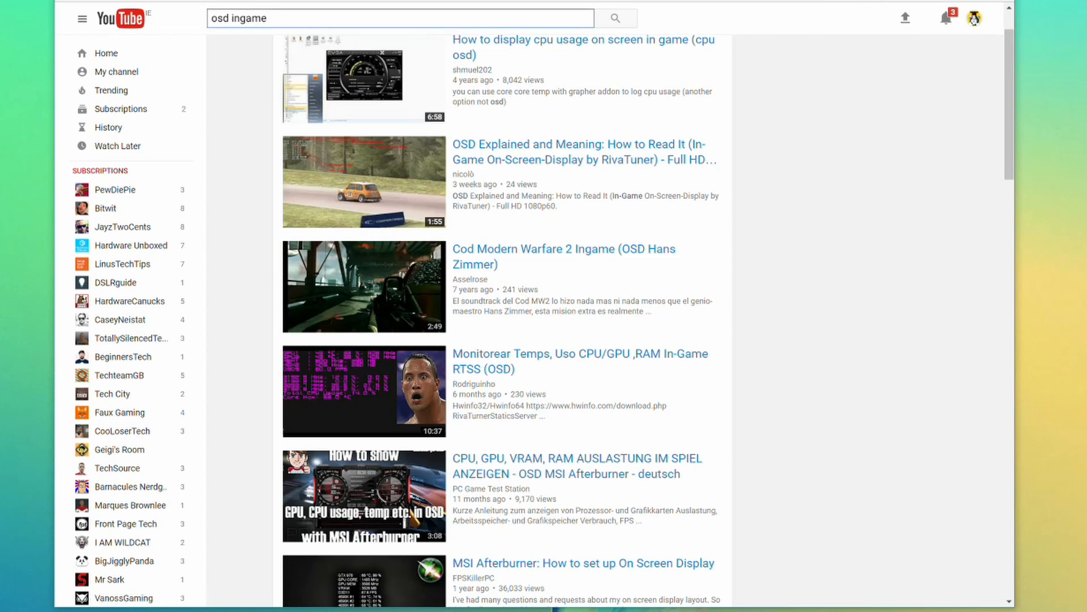
Search YouTube for 'osd ingame without MSI' and scroll through the results
{"action": "type", "text": "without"}
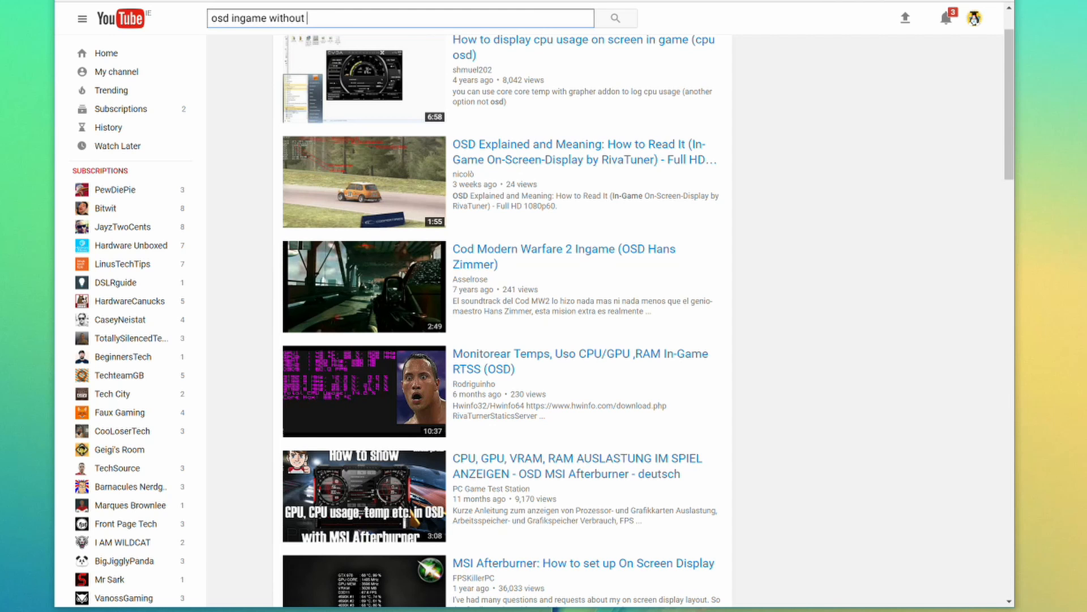
{"action": "type", "text": "MSI"}
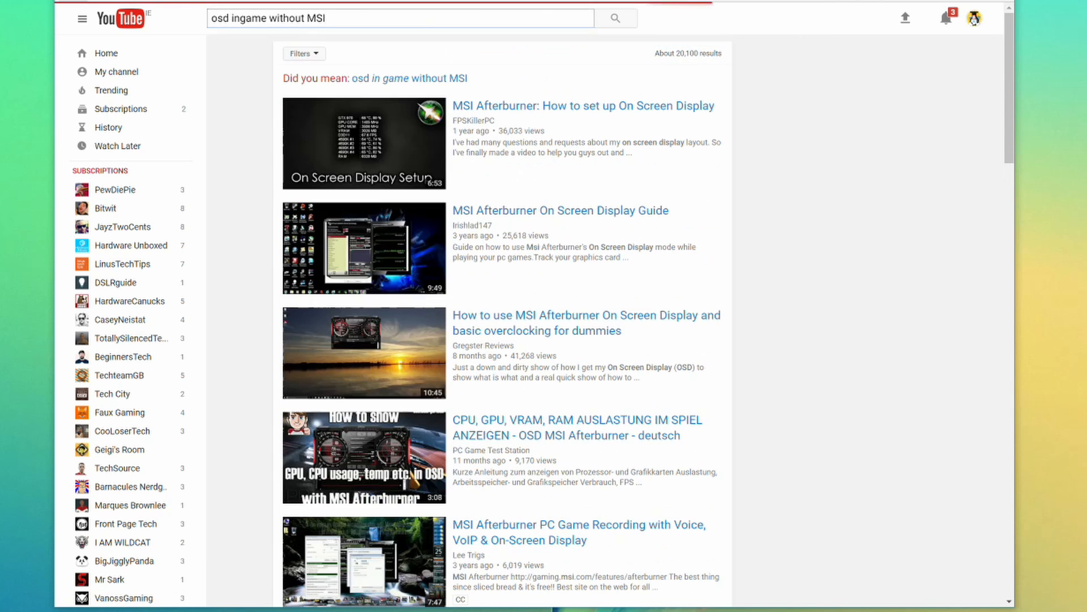
{"action": "scroll", "scroll_direction": "down", "scroll_amount": 3}
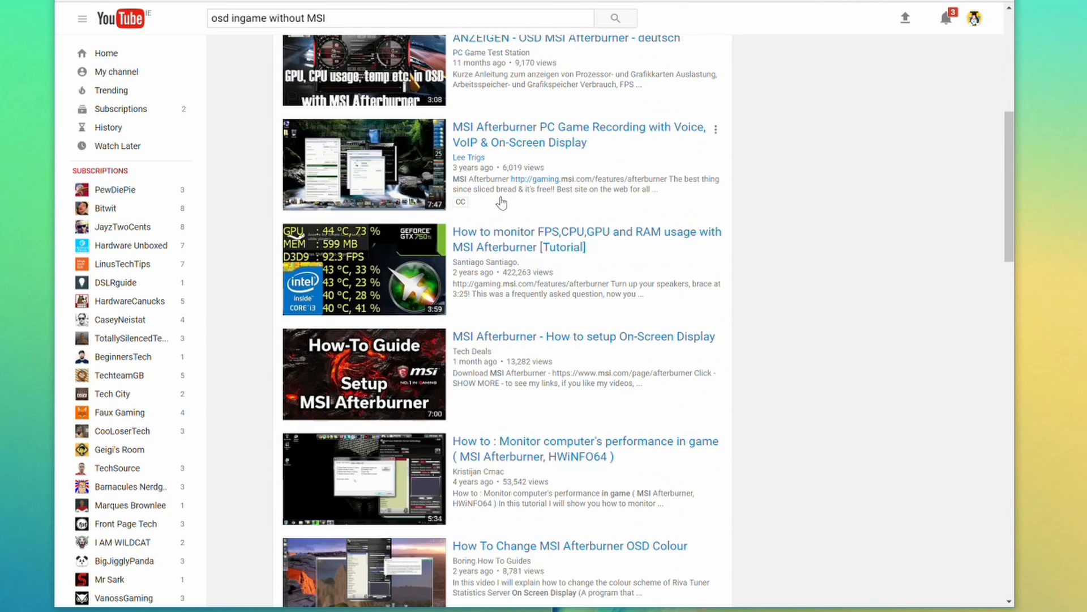
{"action": "scroll", "scroll_direction": "down", "scroll_amount": 3}
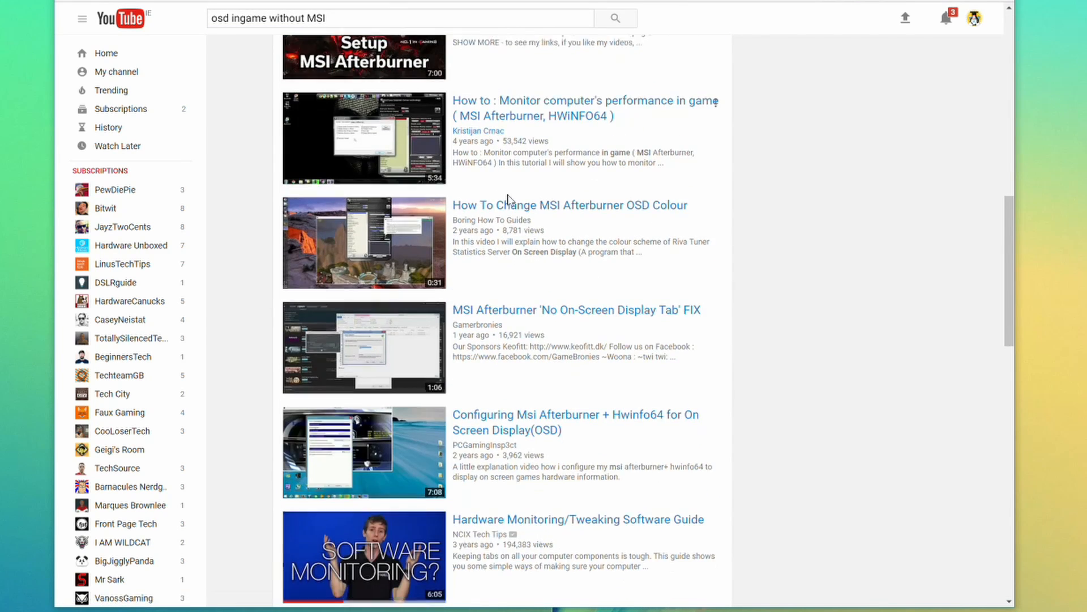
{"action": "scroll", "scroll_direction": "down", "scroll_amount": 3}
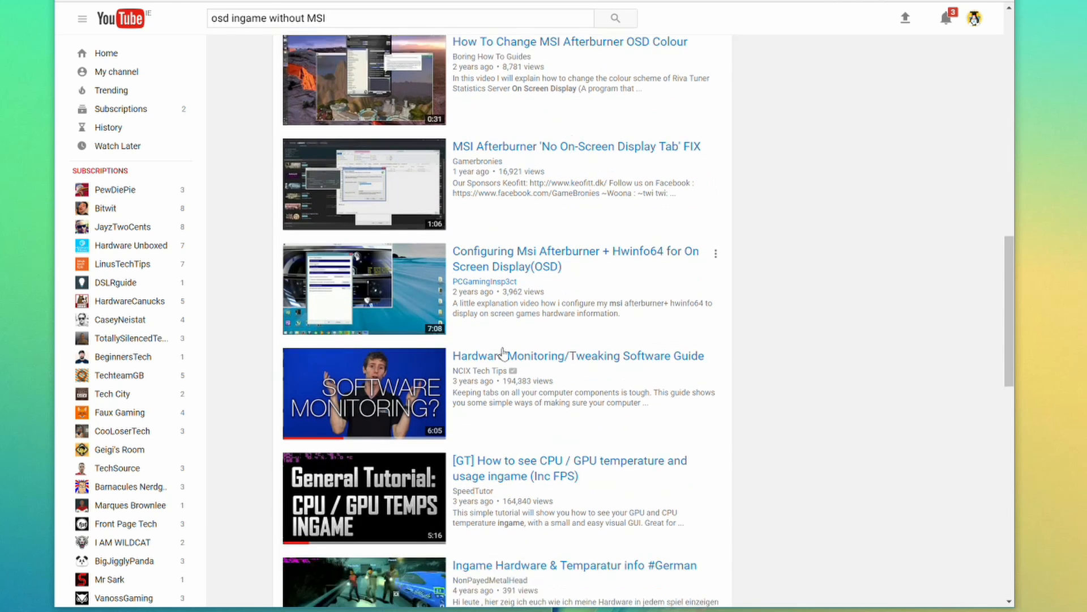
{"action": "left_click", "coordinate": [364, 393]}
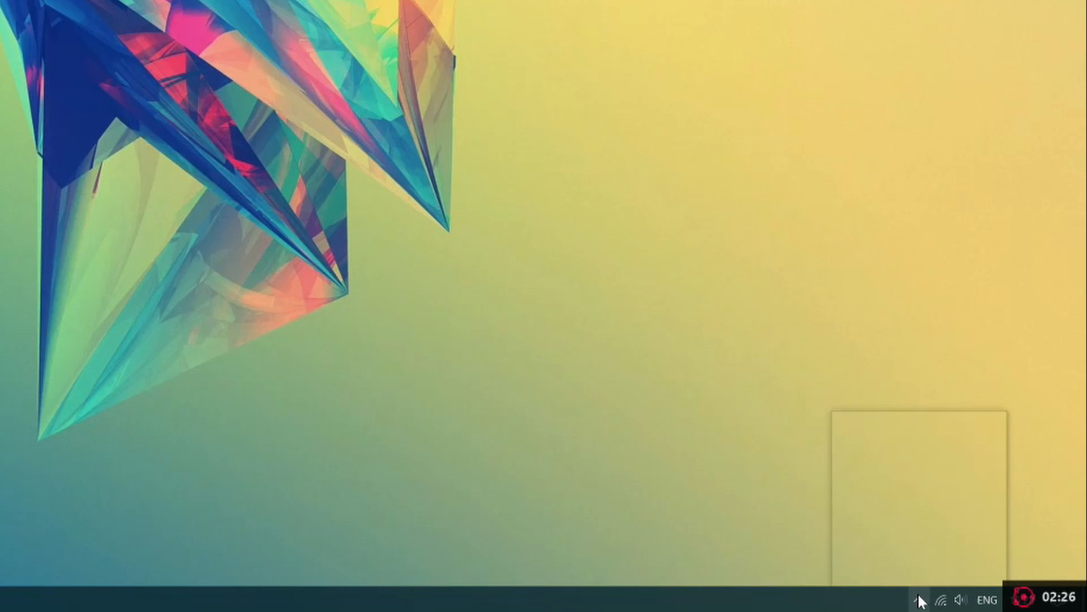
Expand the taskbar's hidden tray icons to reveal RivaTuner Statistics Server
{"action": "left_click", "coordinate": [918, 599]}
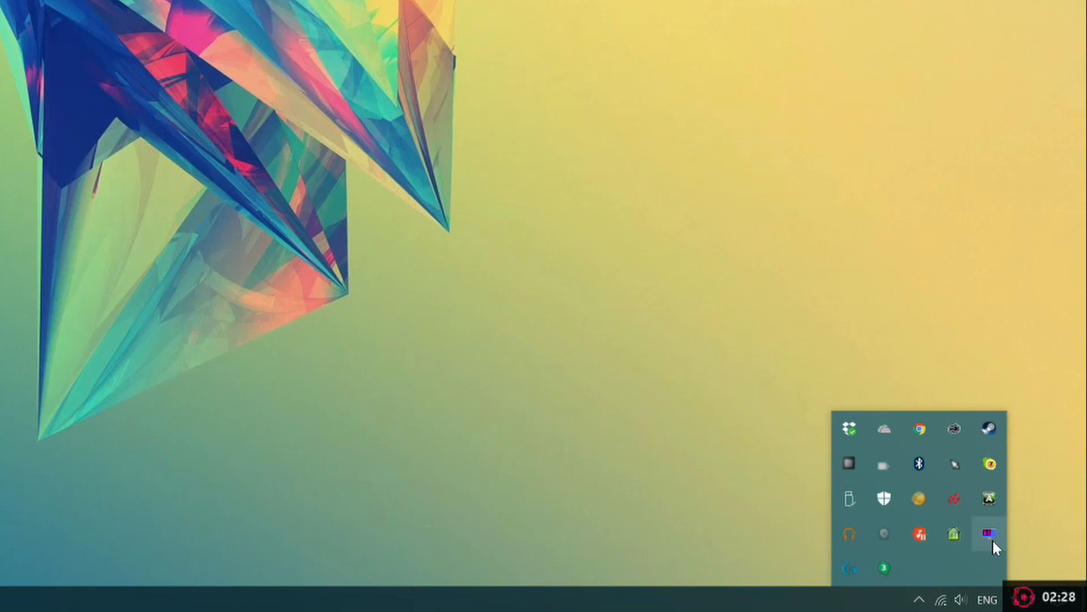
{"action": "mouse_move", "coordinate": [990, 535]}
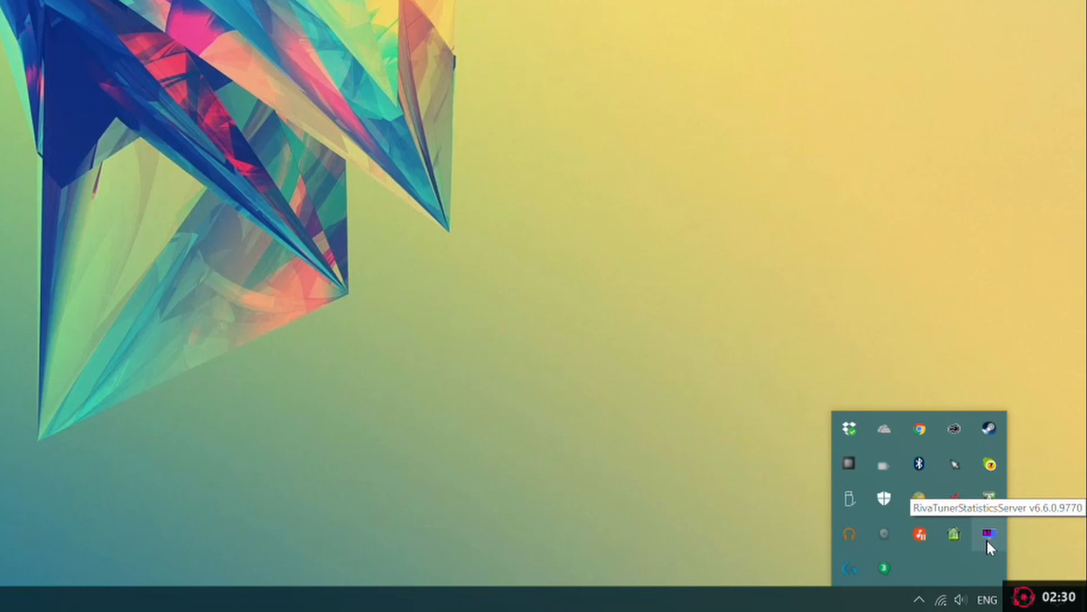